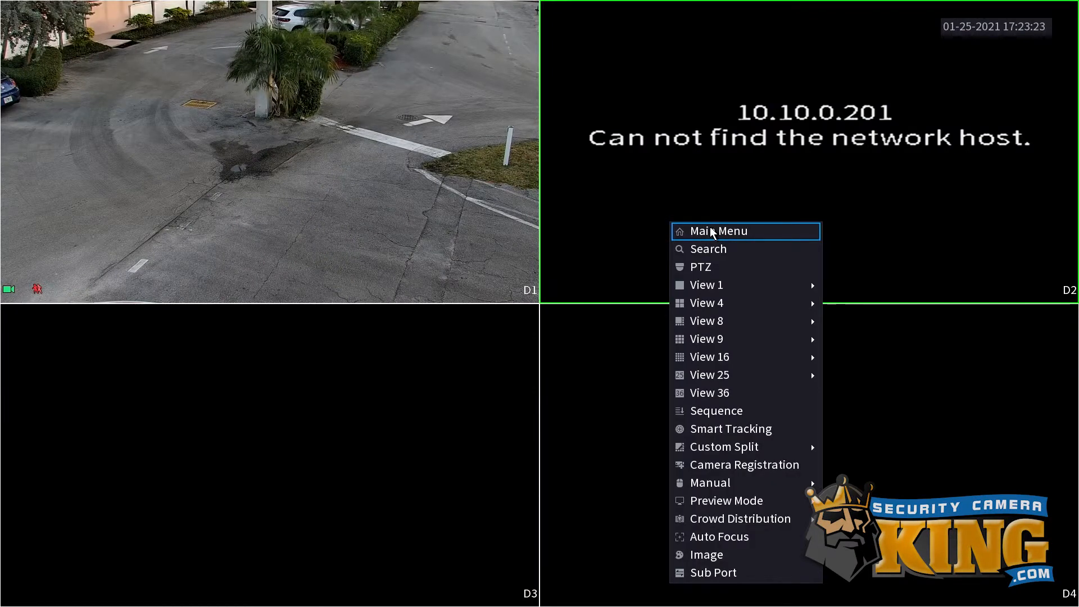
# - Open the main menu from the live view and show its second page of tiles
pyautogui.click(718, 231)
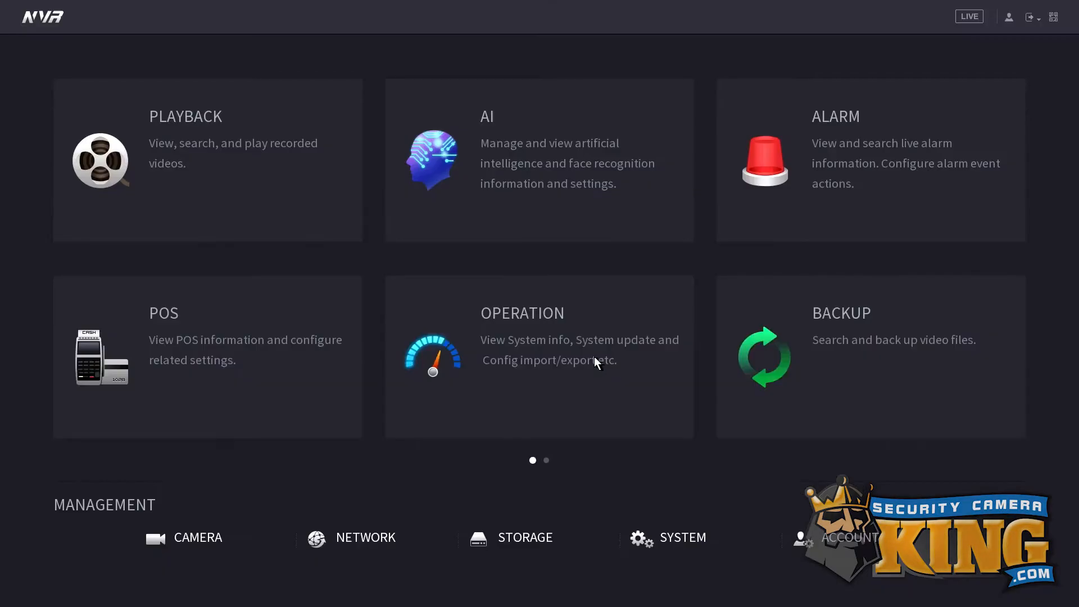
pyautogui.moveTo(542, 389)
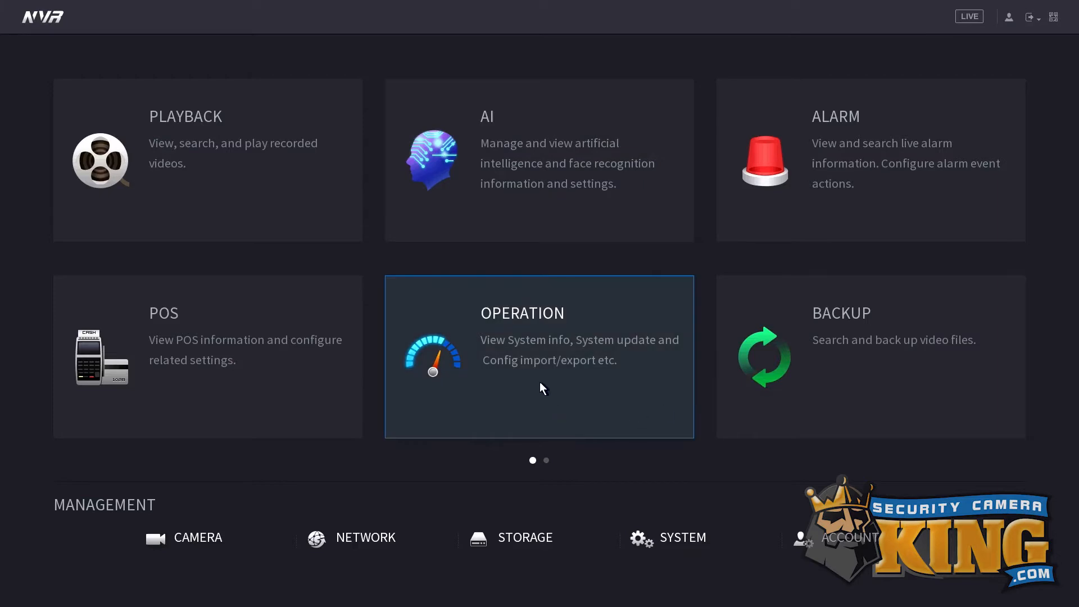
pyautogui.moveTo(549, 452)
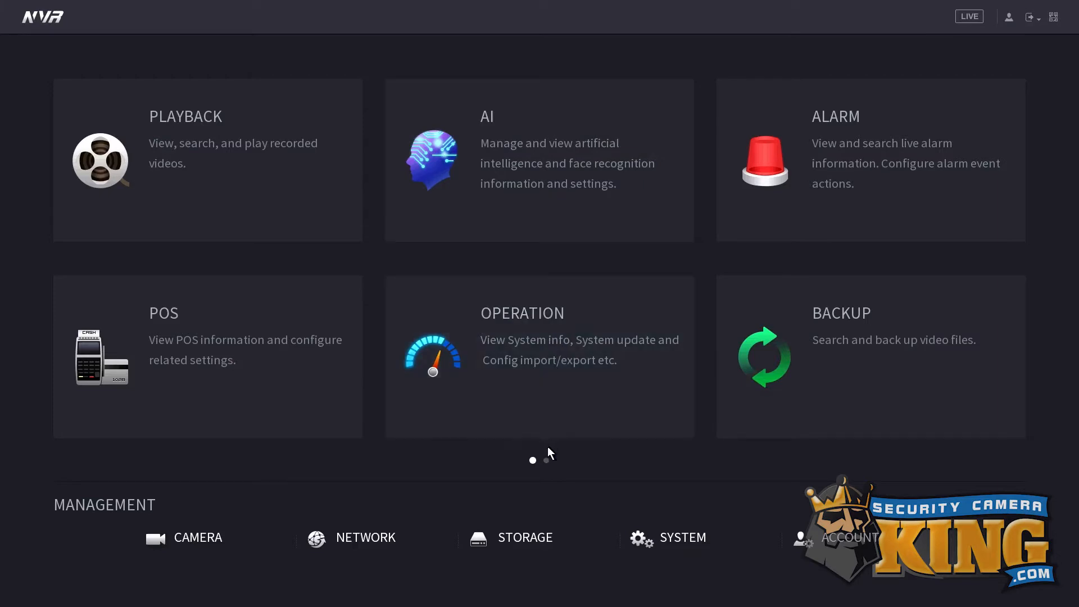
pyautogui.click(547, 461)
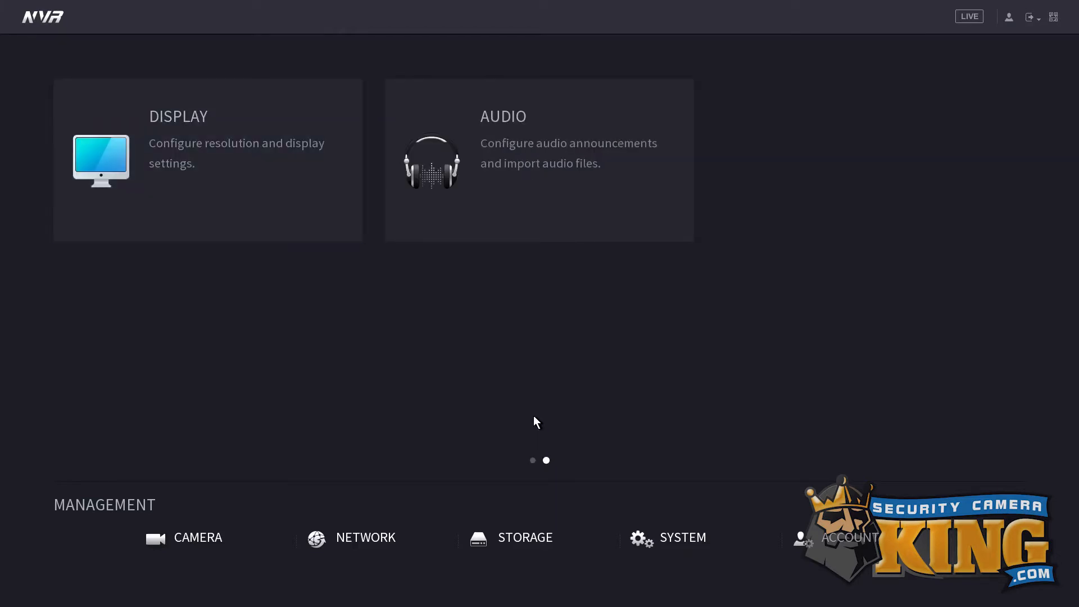
pyautogui.moveTo(510, 413)
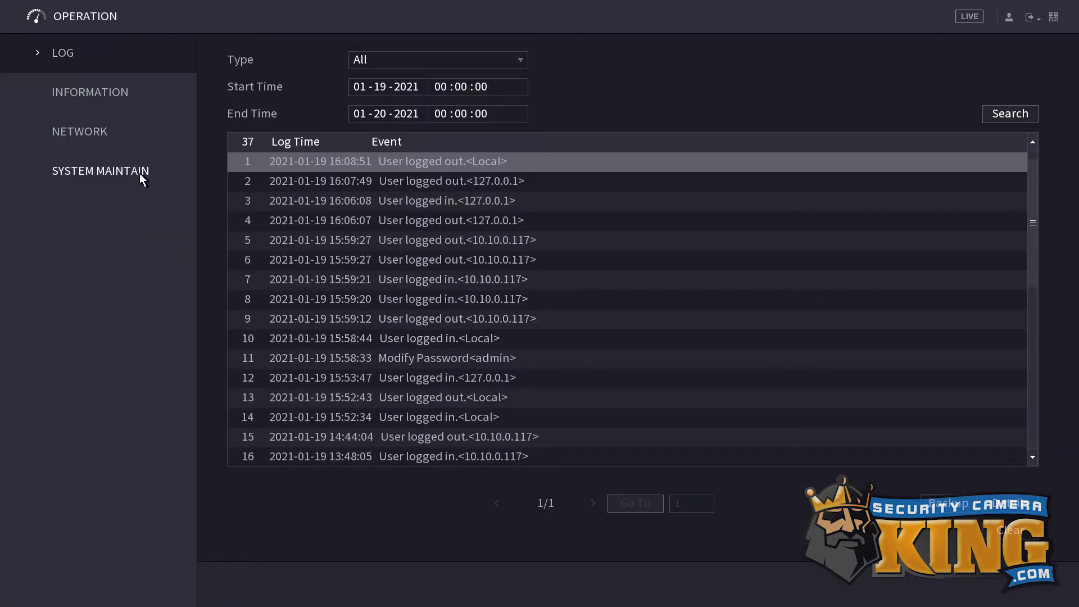
# - Open System Maintain to view auto maintenance, with Auto Reboot set to Never
pyautogui.click(101, 171)
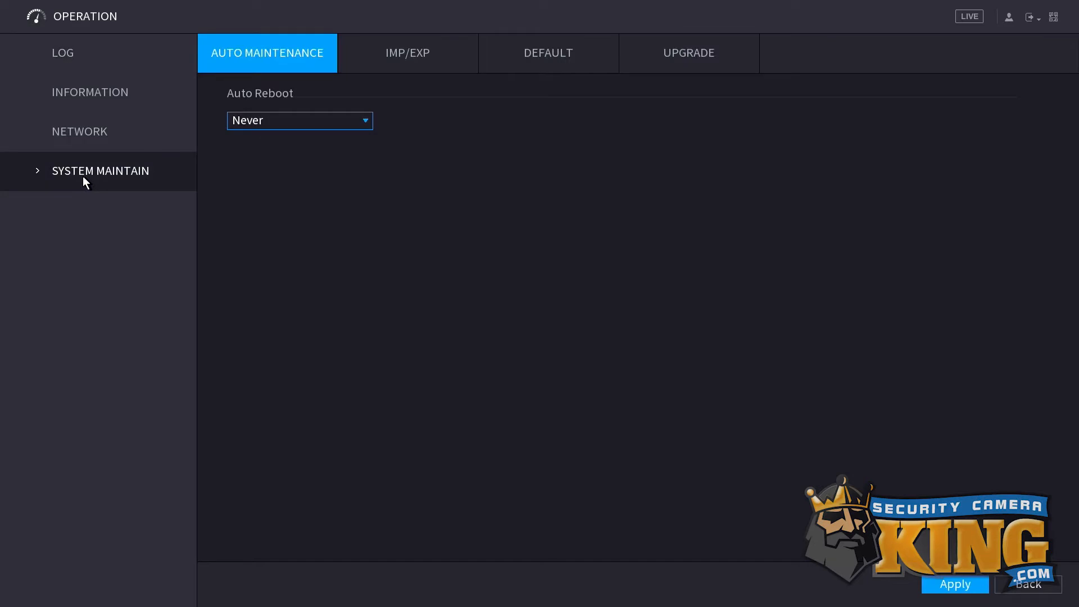
pyautogui.moveTo(512, 59)
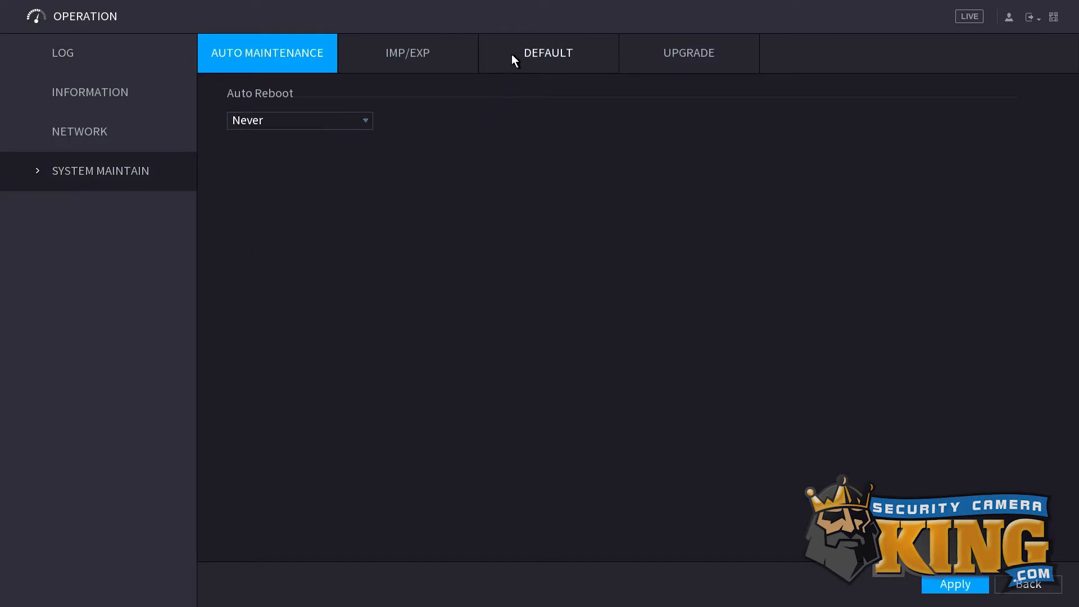
# - Run Factory Default from the Default tab and confirm resetting all device settings
pyautogui.click(547, 53)
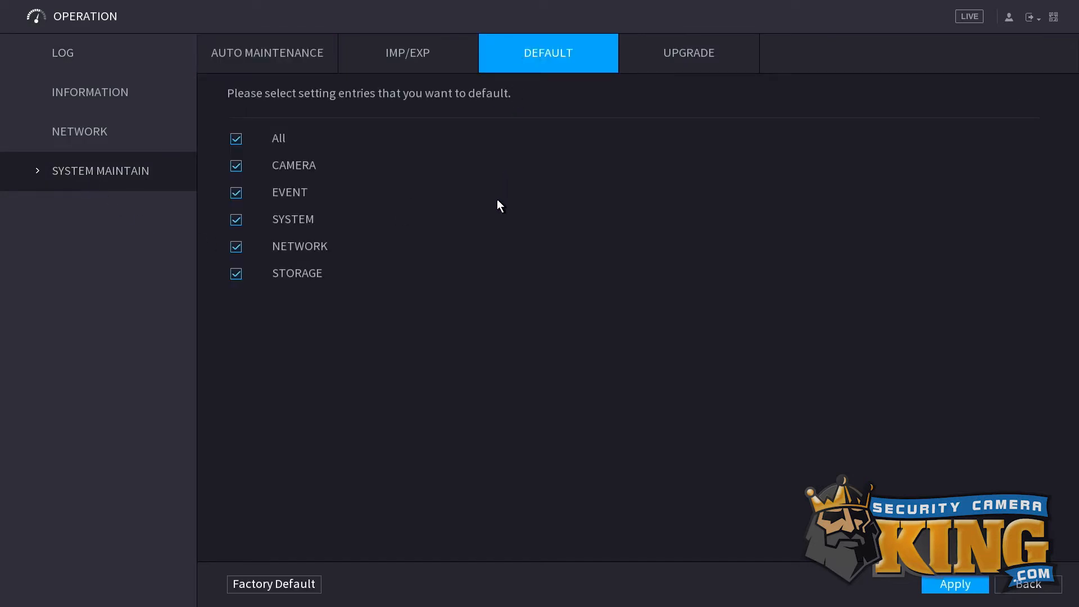
pyautogui.moveTo(448, 304)
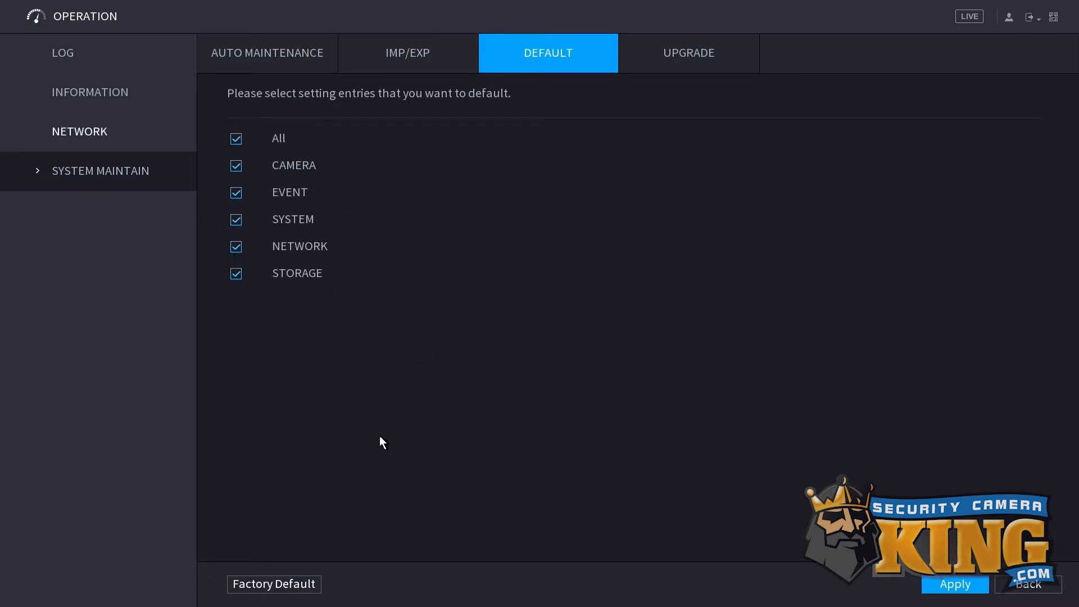
pyautogui.click(274, 584)
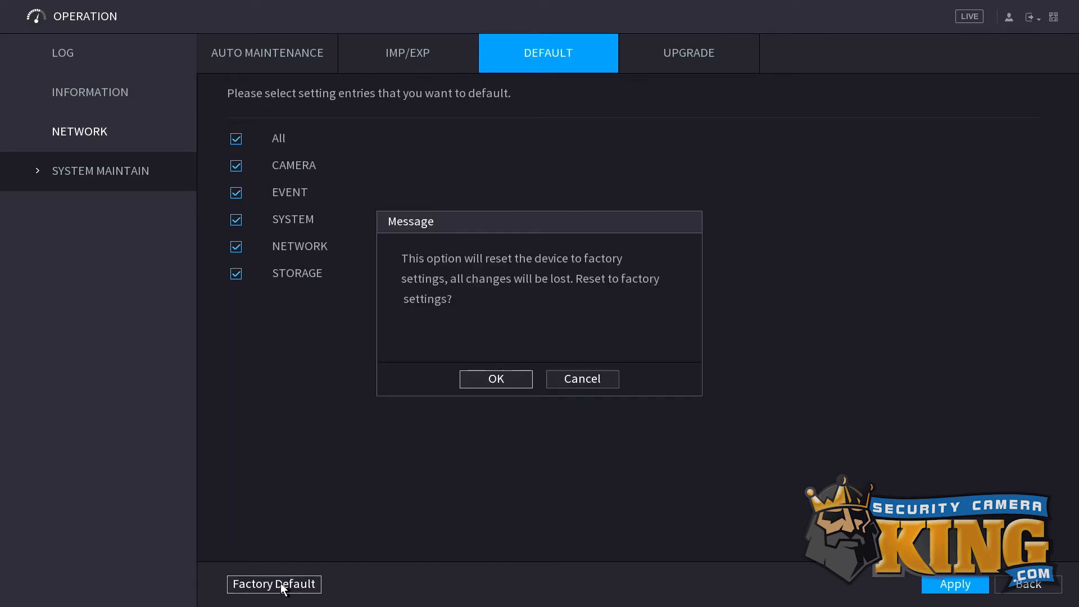
pyautogui.moveTo(441, 370)
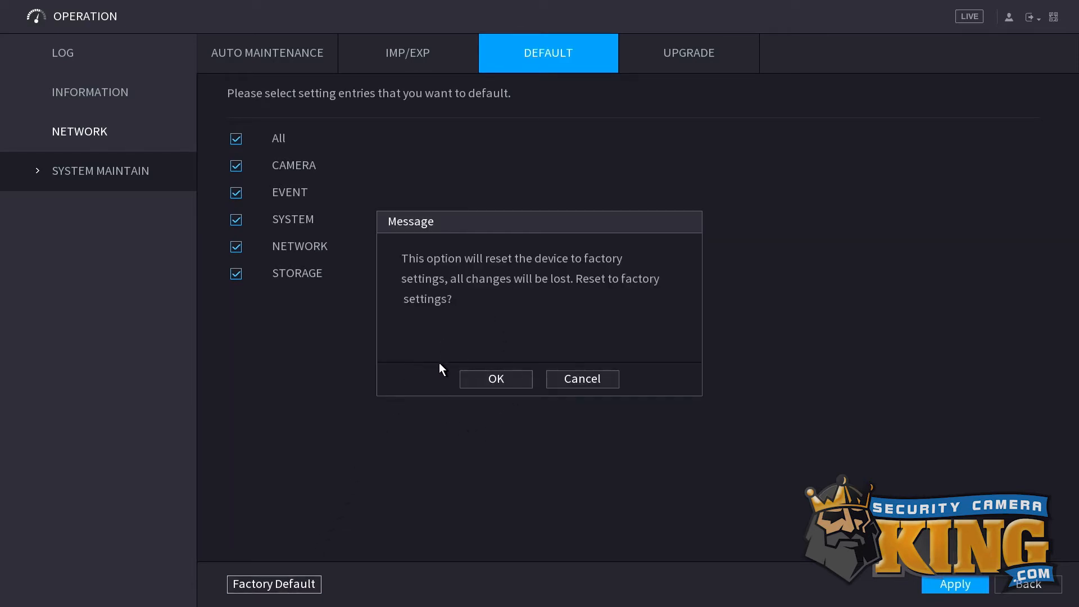
pyautogui.click(495, 379)
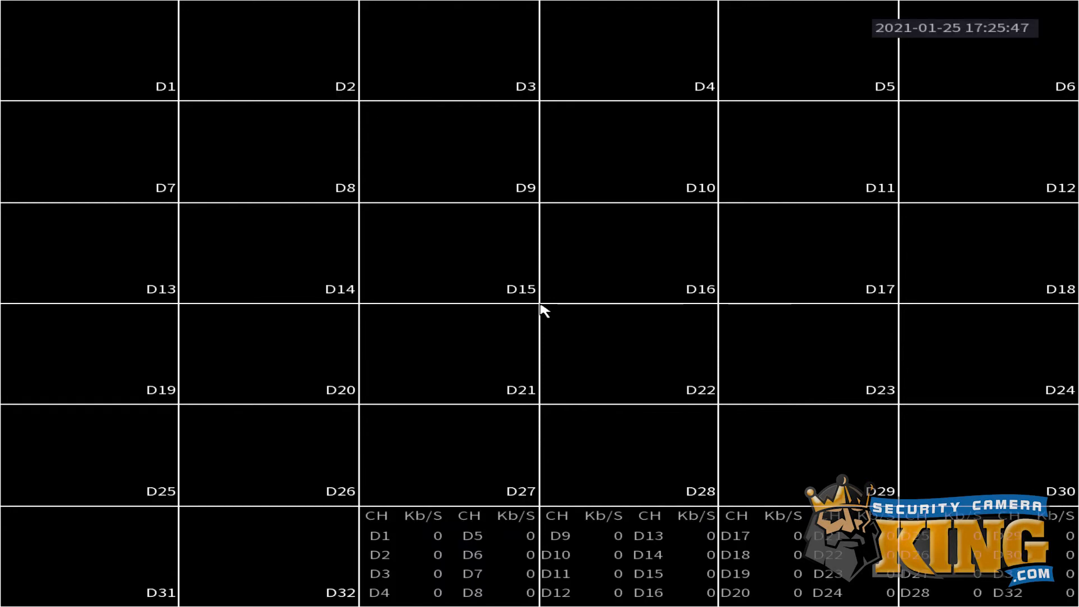